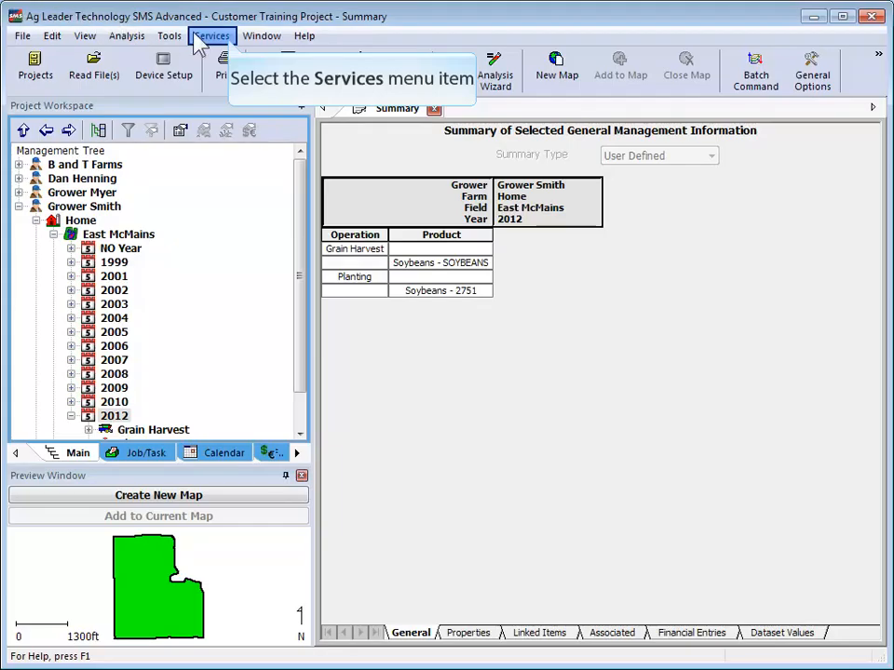
{"action": "mouse_move", "coordinate": [233, 49]}
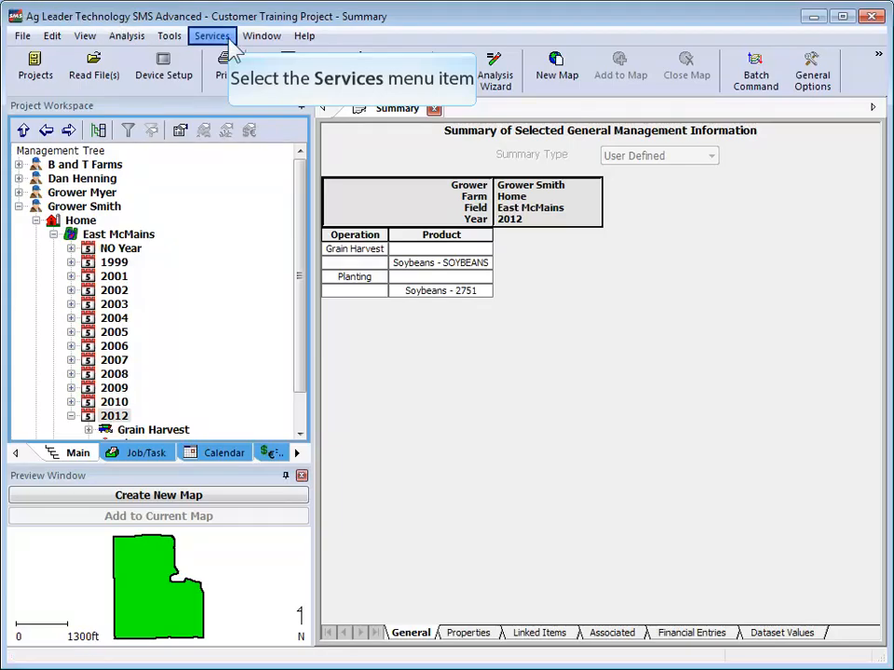
Step: Bring up the Services menu listing the available service tasks
{"action": "left_click", "coordinate": [212, 35]}
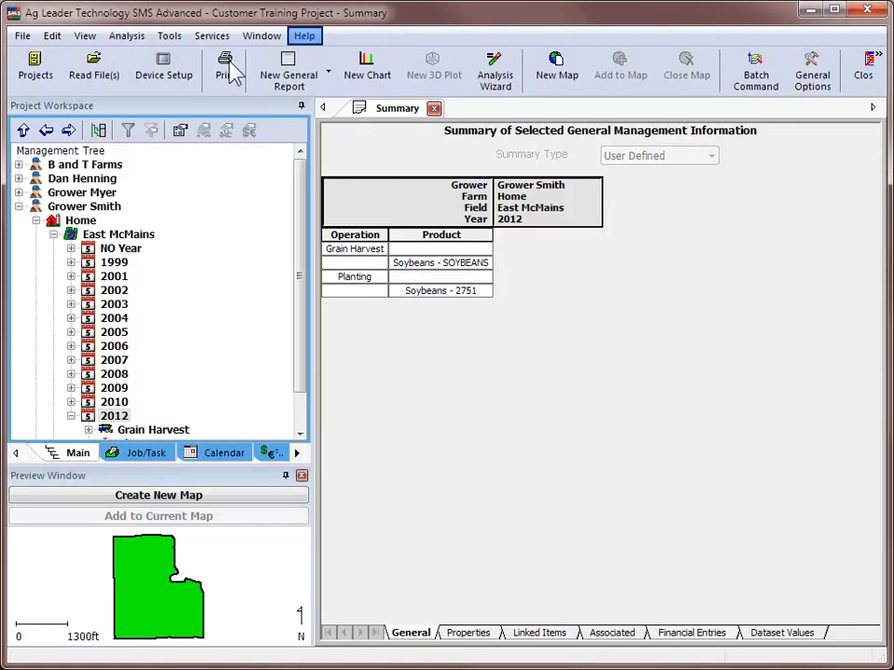
{"action": "mouse_move", "coordinate": [305, 35]}
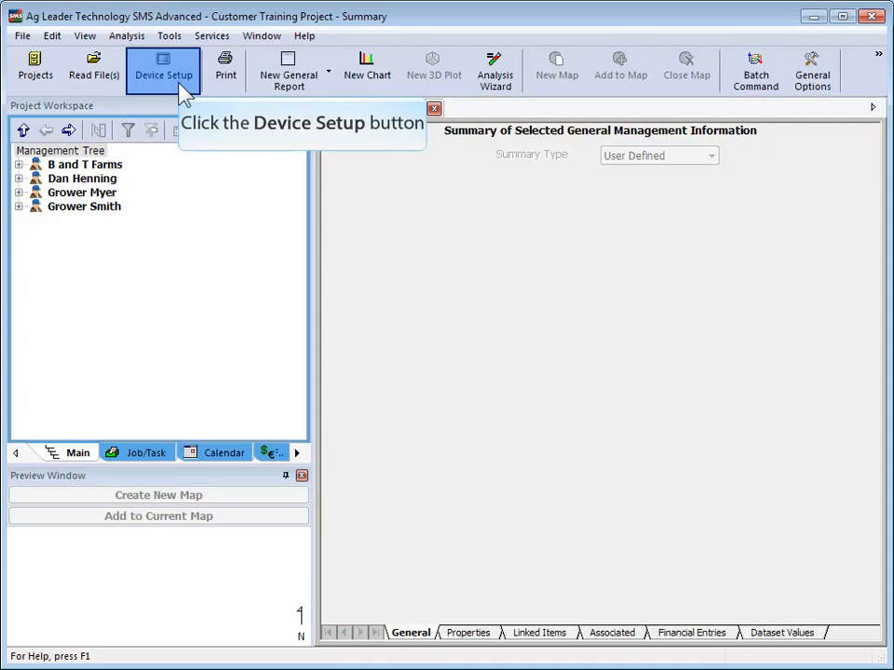
Step: Start the Fall Setup device configuration and add the chosen fields under Fields Setup
{"action": "left_click", "coordinate": [164, 67]}
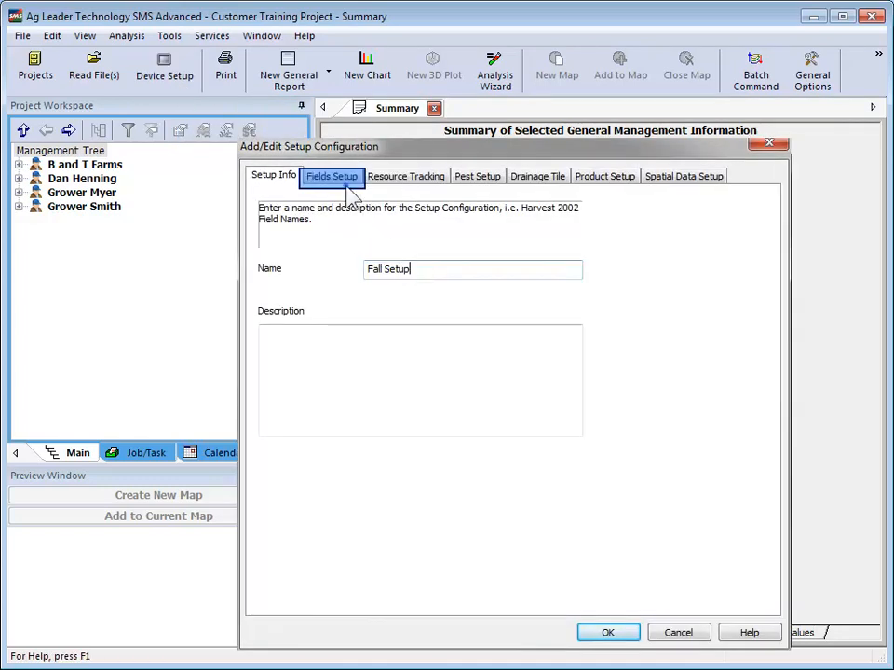
{"action": "left_click", "coordinate": [331, 175]}
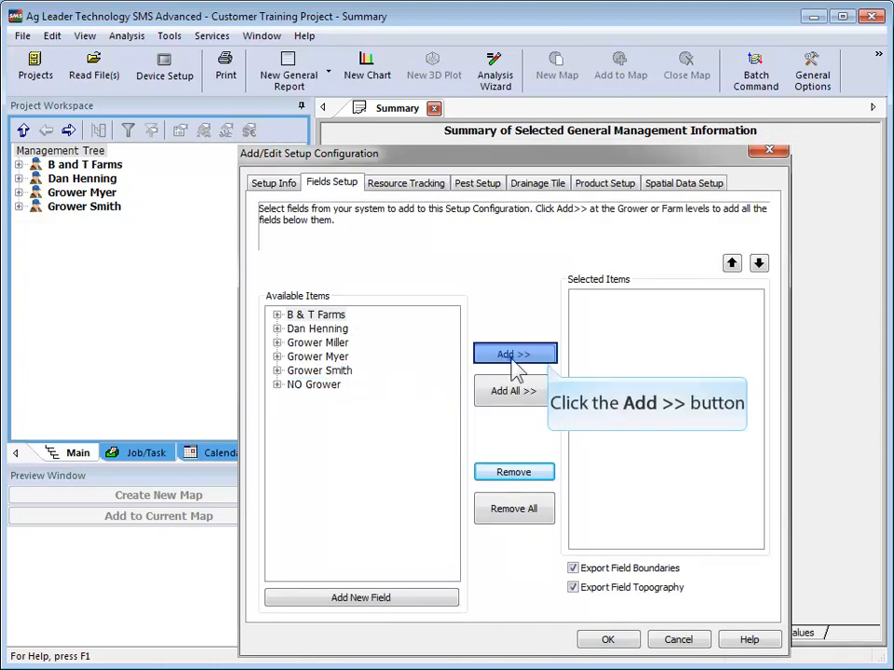
{"action": "left_click", "coordinate": [514, 354]}
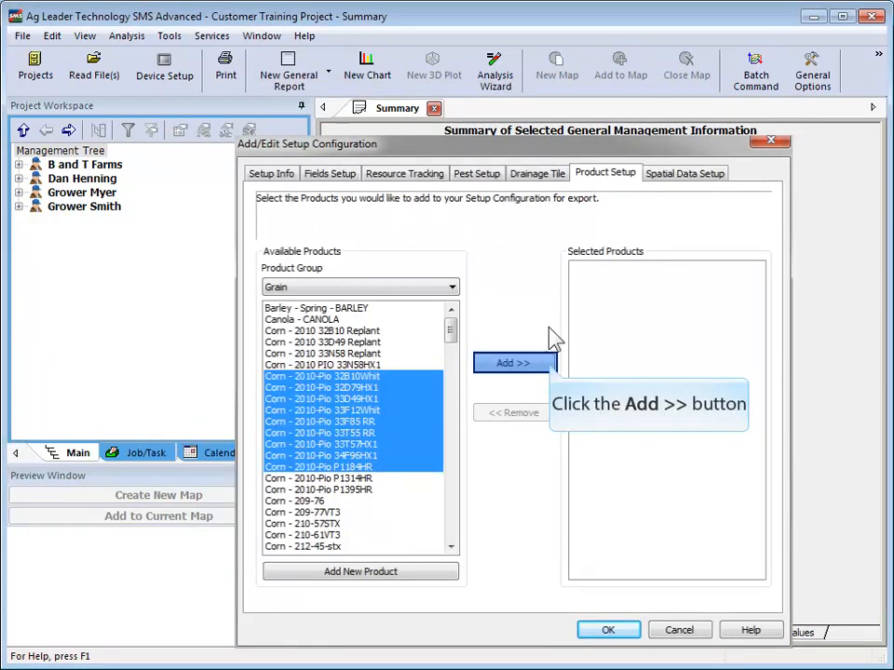
Step: Add the 2010 corn products and 2014 planting, guidance, tile and dry prescription datasets, then save Fall Setup
{"action": "left_click", "coordinate": [514, 365]}
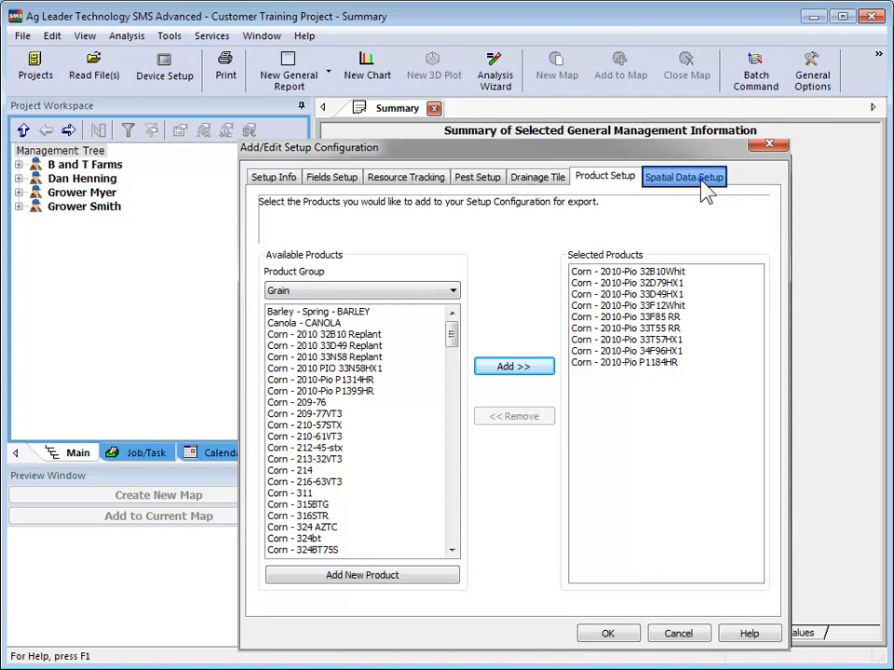
{"action": "left_click", "coordinate": [684, 175]}
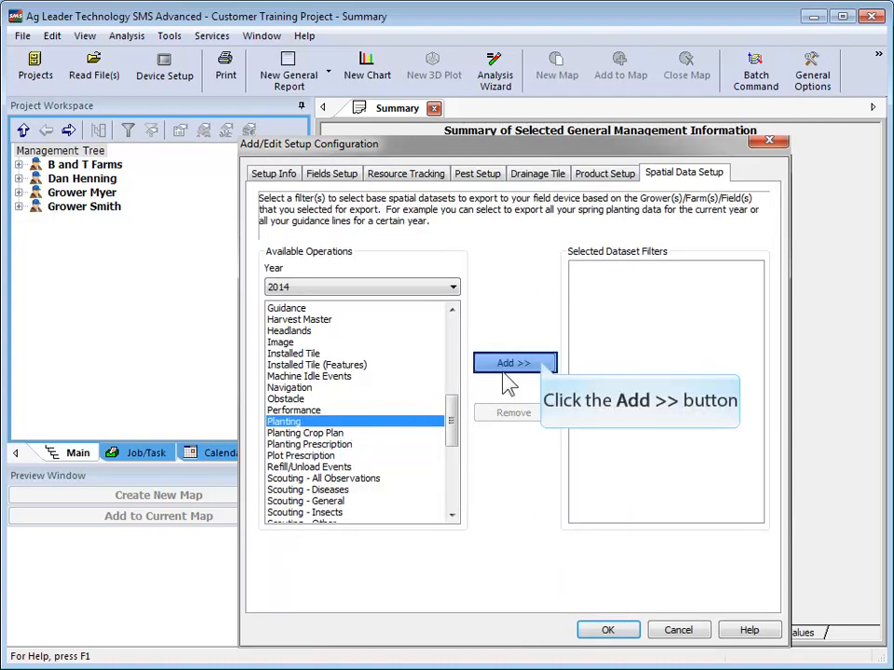
{"action": "mouse_move", "coordinate": [544, 376]}
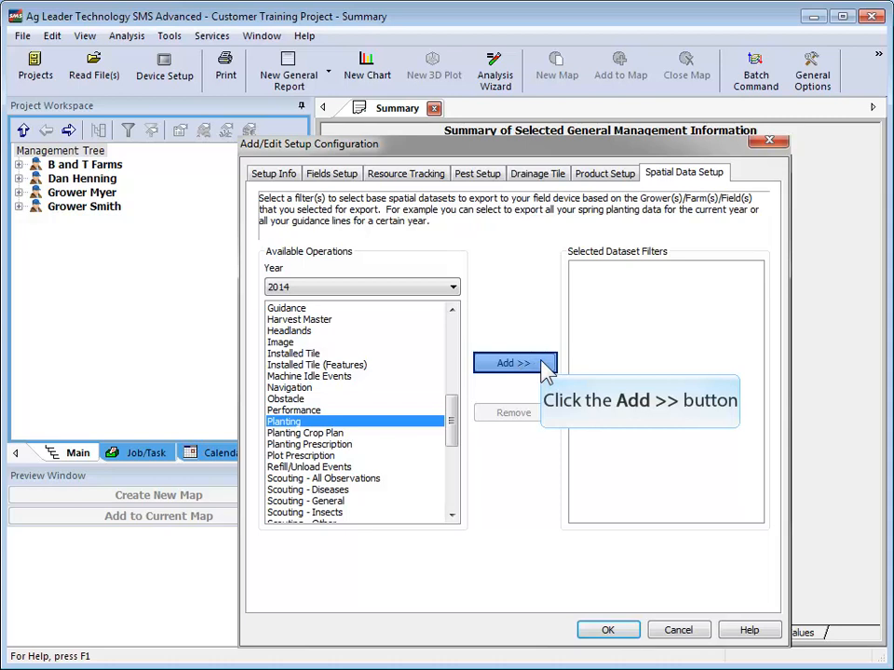
{"action": "left_click", "coordinate": [514, 361]}
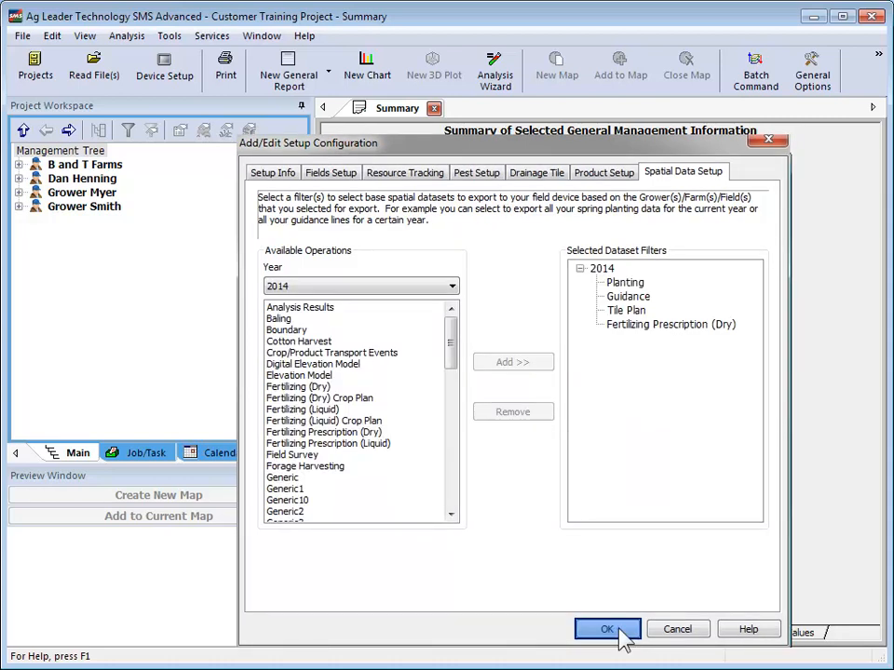
{"action": "left_click", "coordinate": [607, 629]}
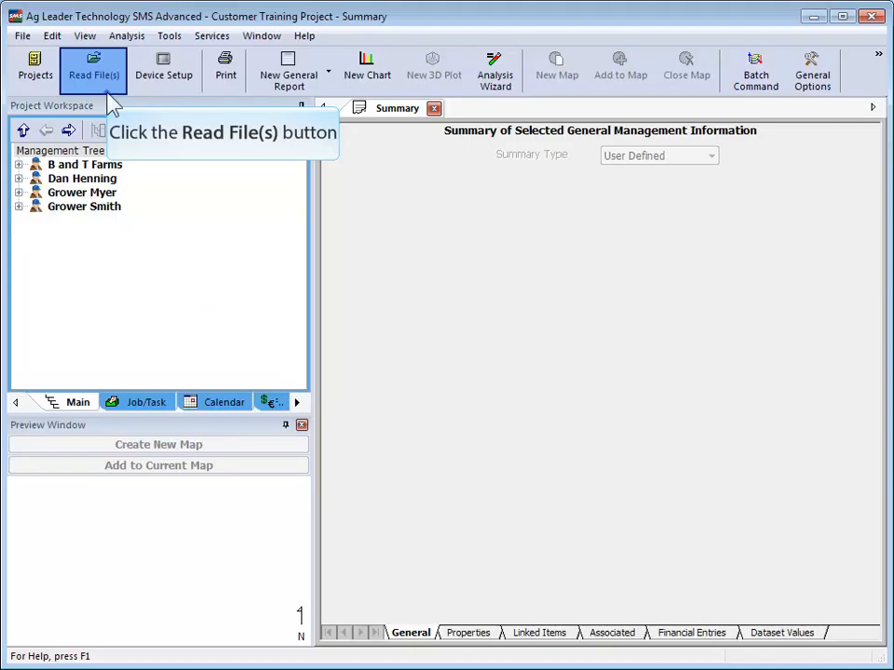
Step: Bring up the Read File(s) options for reading from a field display
{"action": "left_click", "coordinate": [93, 66]}
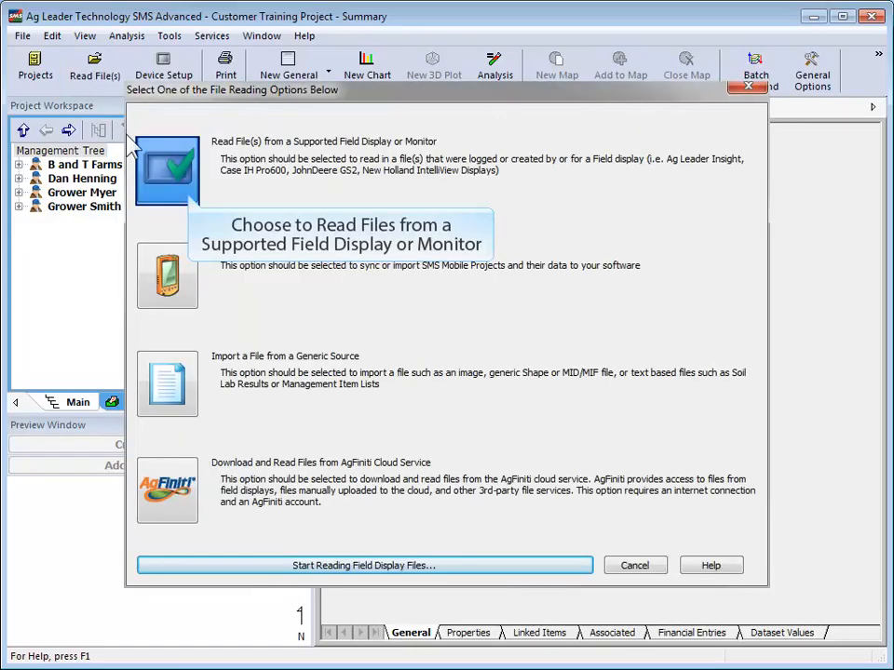